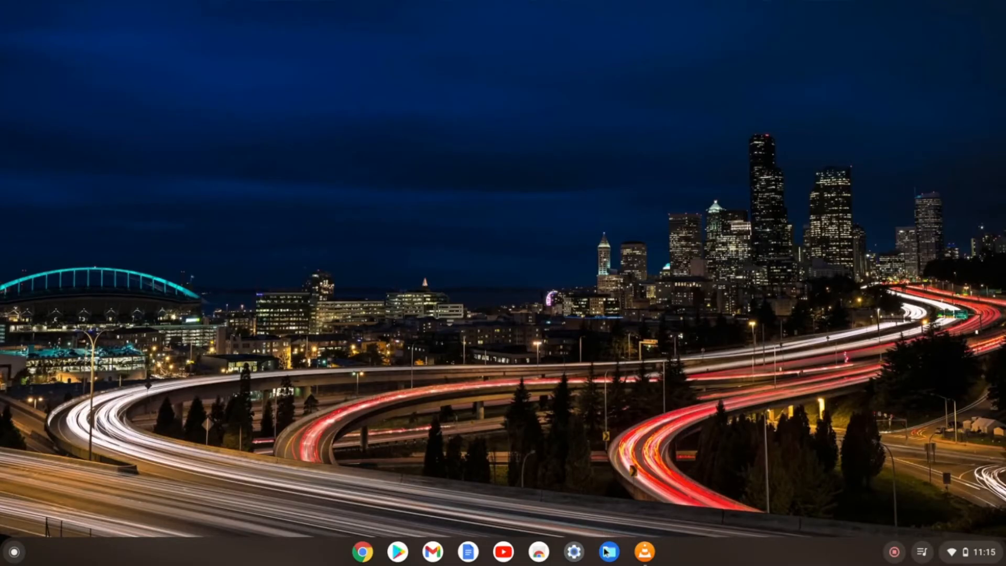
# - Launch the Files app from the shelf to view My files
pyautogui.click(608, 551)
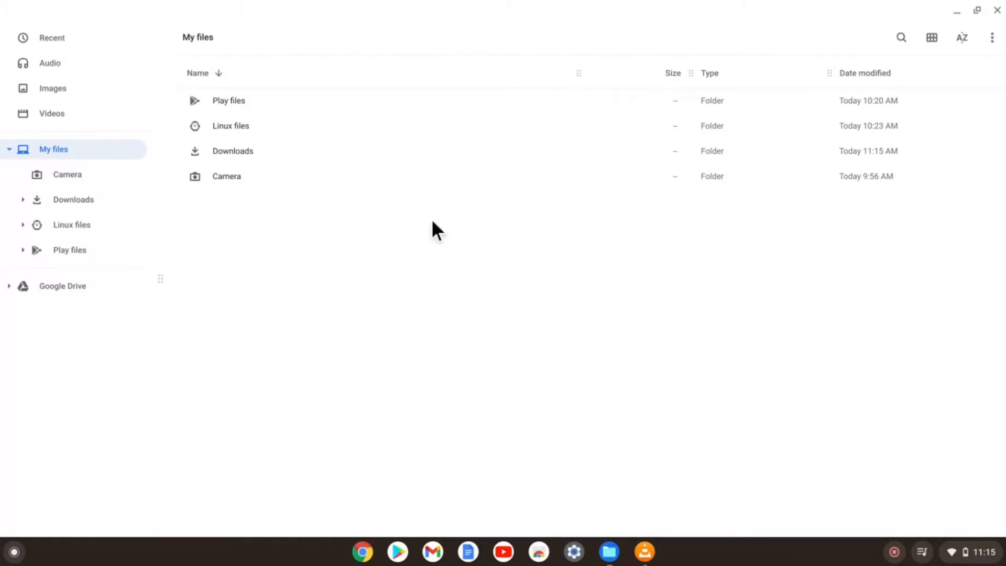
pyautogui.moveTo(239, 122)
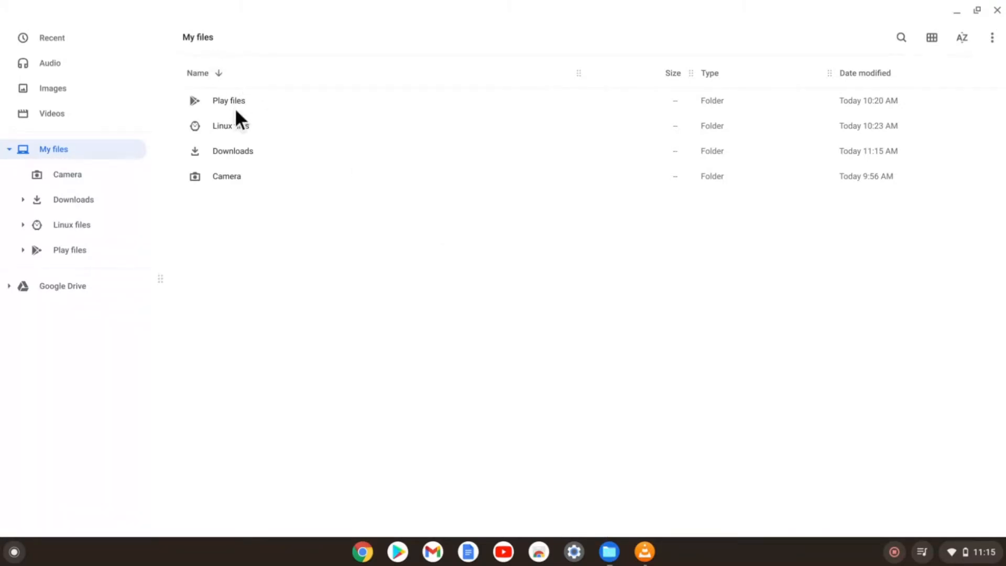
pyautogui.moveTo(242, 137)
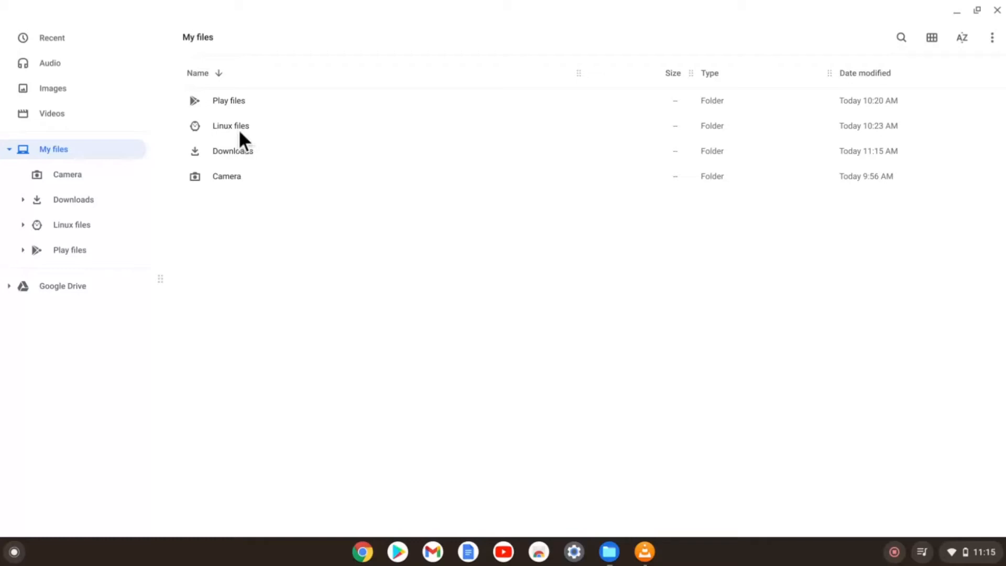
pyautogui.moveTo(501, 194)
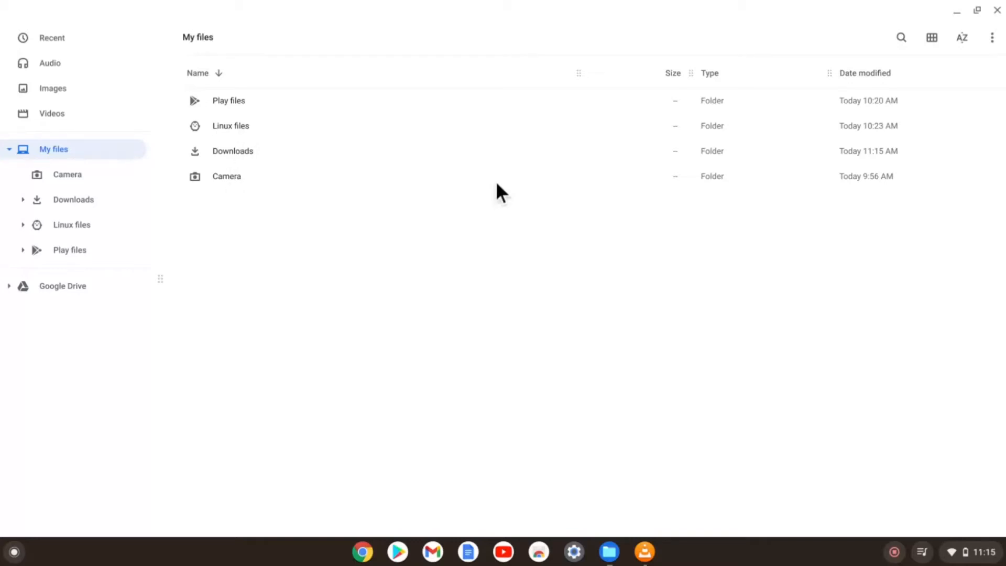
pyautogui.moveTo(892, 99)
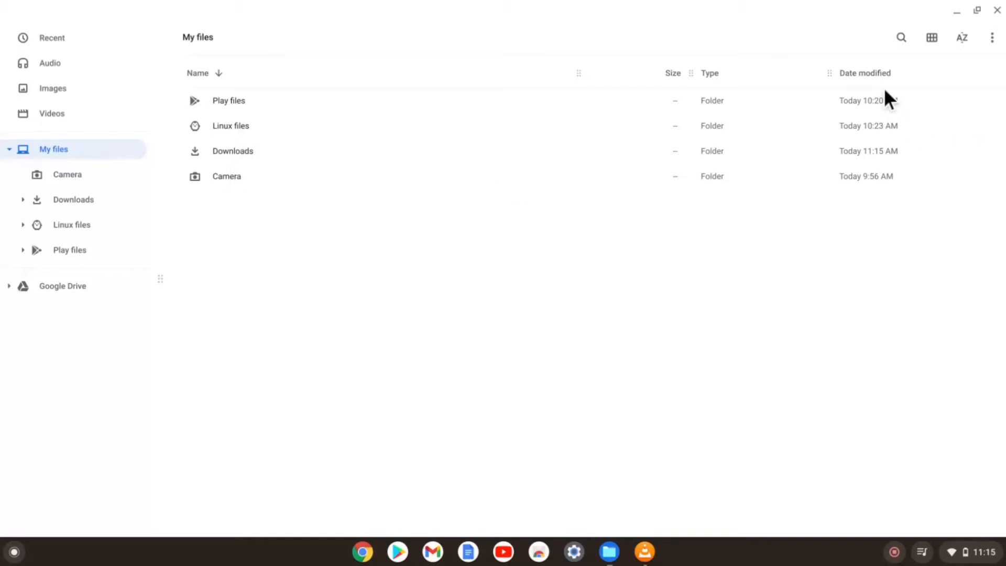
# - Try My files search, switch to grid view and back, then check the 86.1 GB storage menu
pyautogui.click(901, 38)
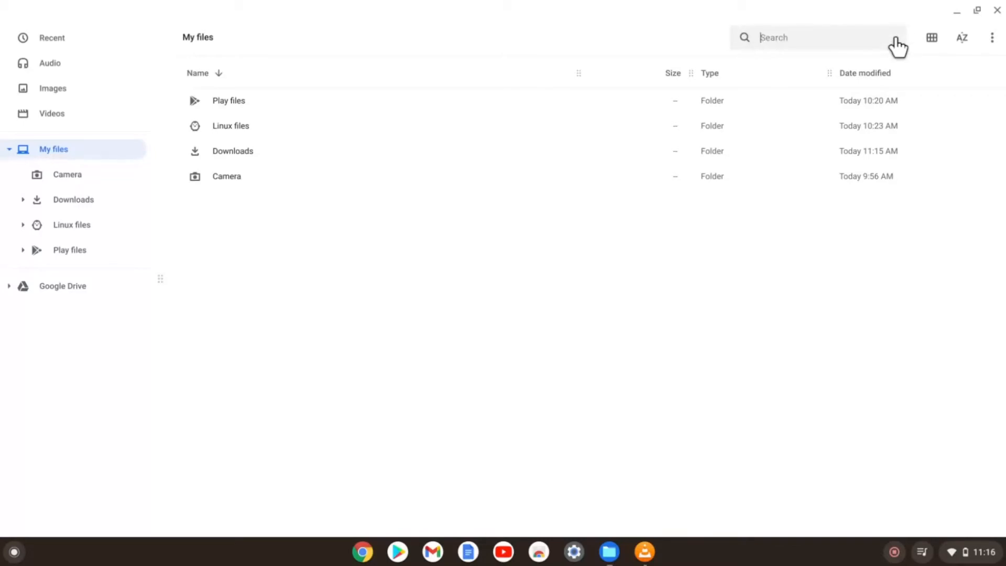
pyautogui.click(932, 37)
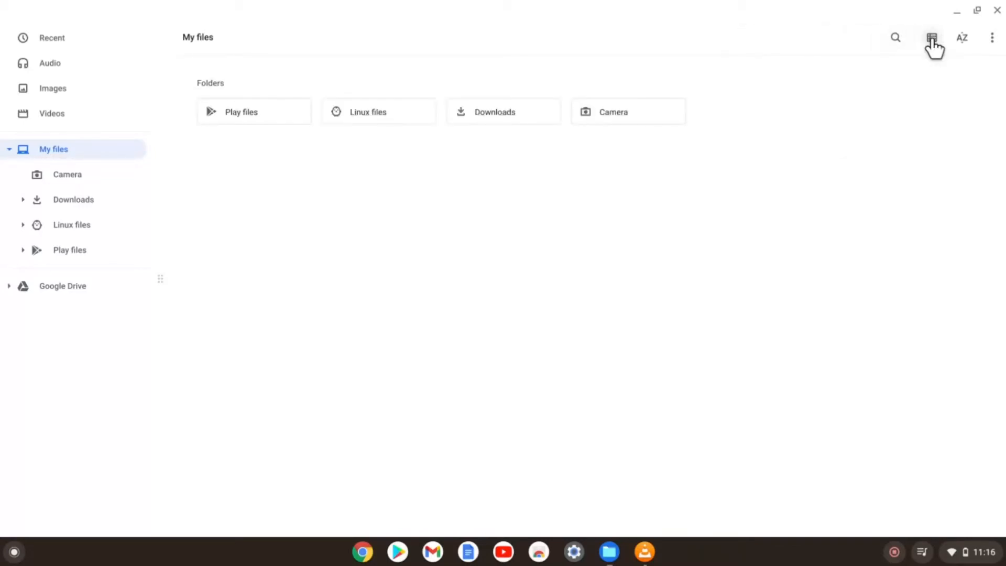
pyautogui.click(991, 37)
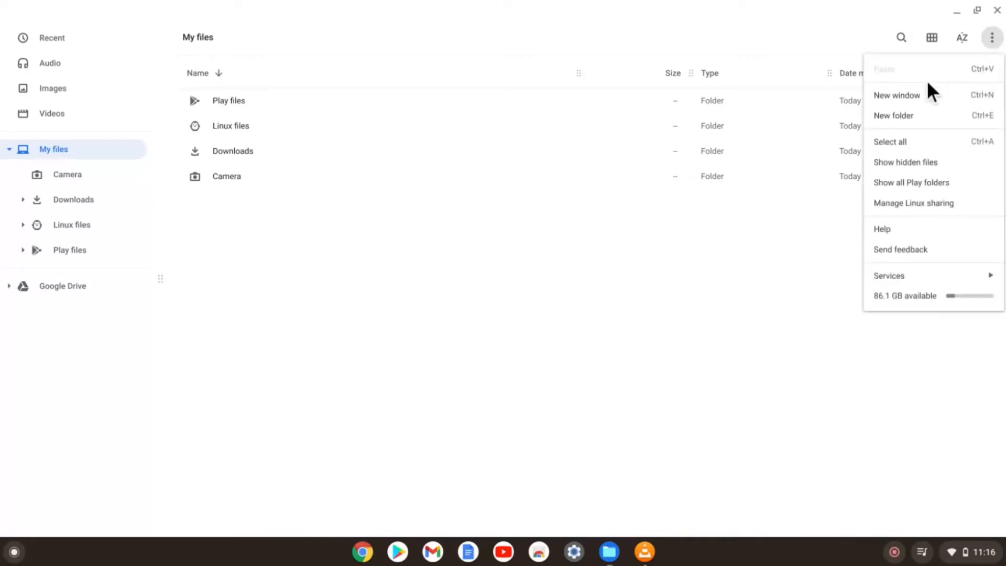
pyautogui.moveTo(906, 192)
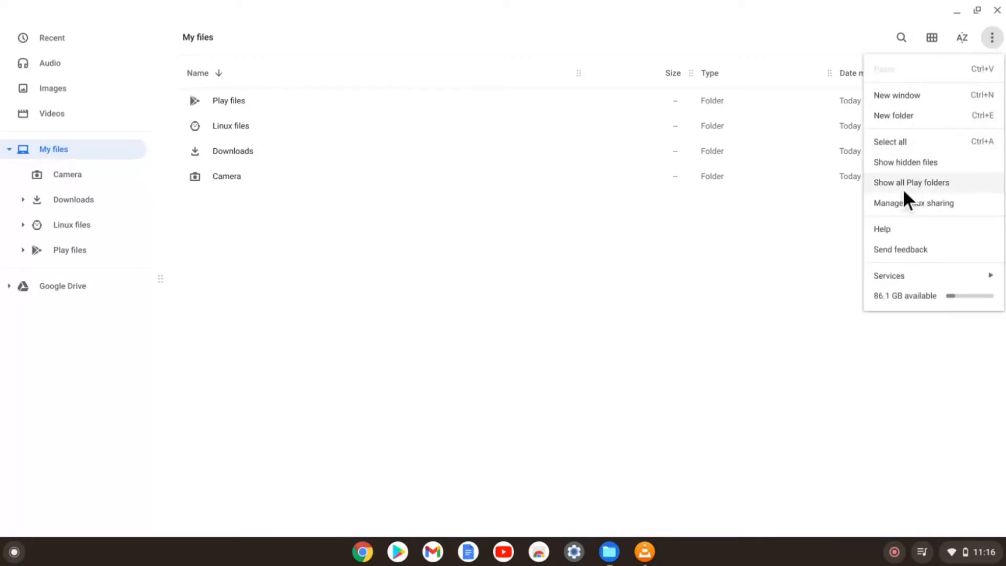
pyautogui.moveTo(890, 275)
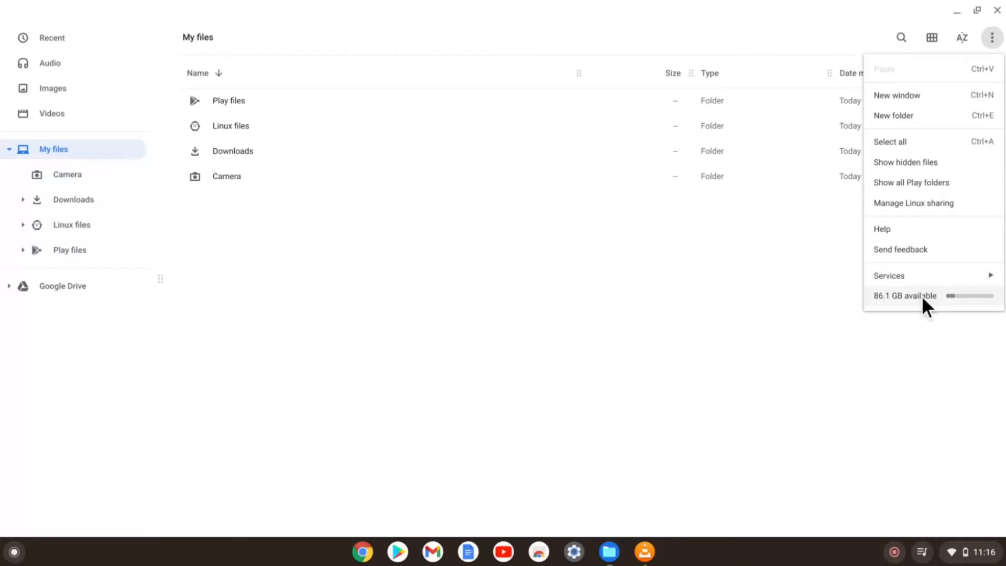
pyautogui.moveTo(494, 298)
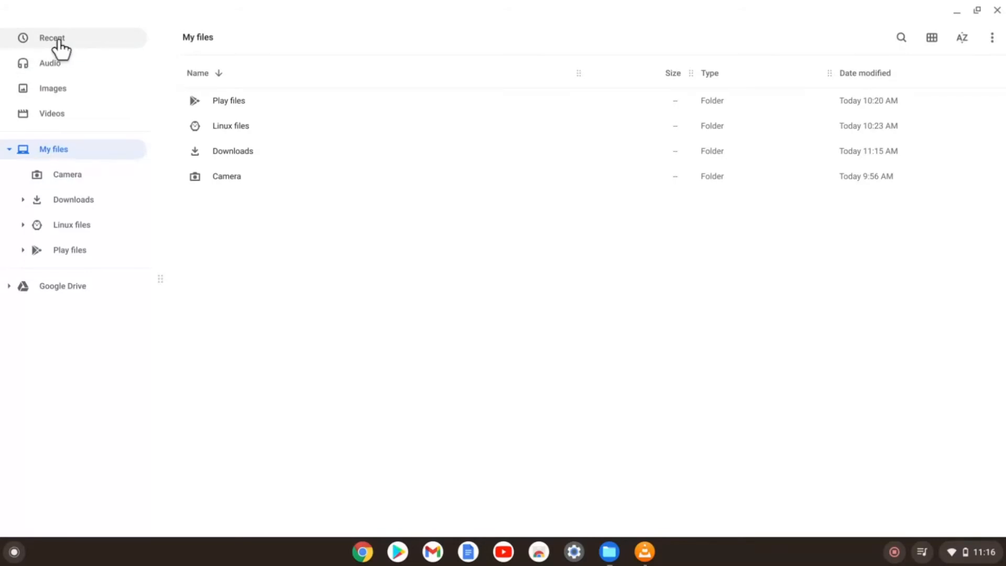
pyautogui.moveTo(58, 114)
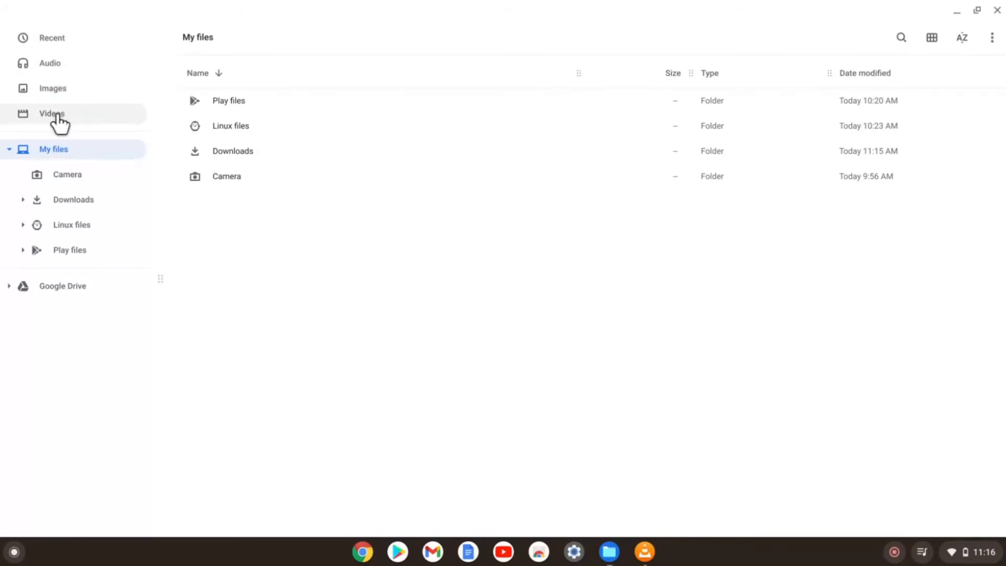
# - Visit the Camera folder, then open Linux files to see its Documents folder
pyautogui.click(9, 148)
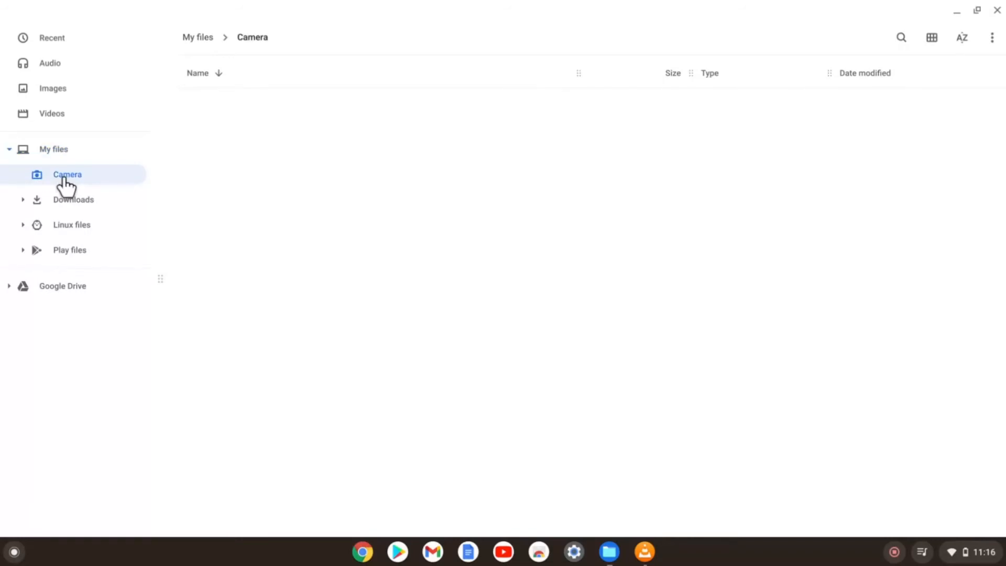
pyautogui.moveTo(66, 231)
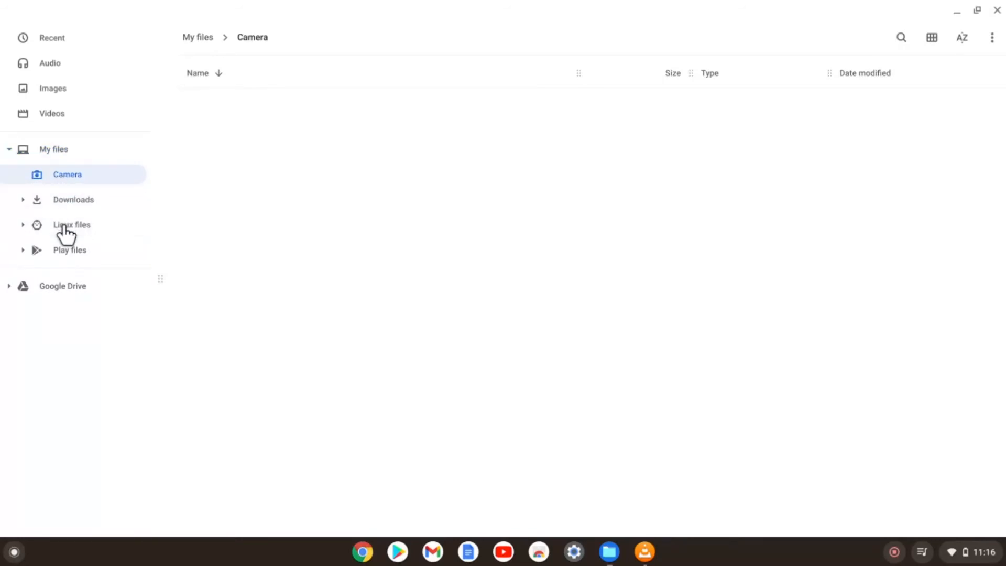
pyautogui.click(71, 225)
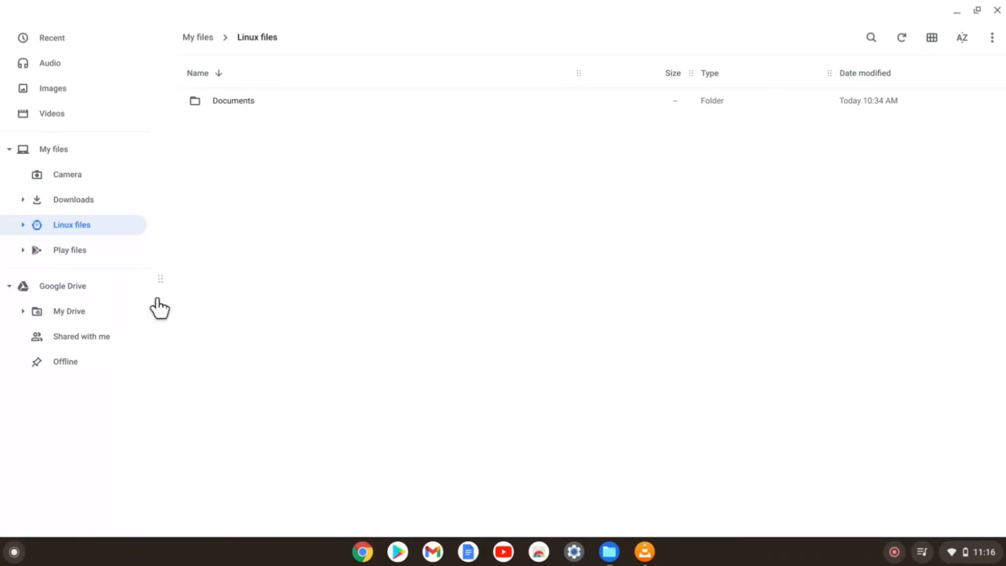
pyautogui.moveTo(130, 141)
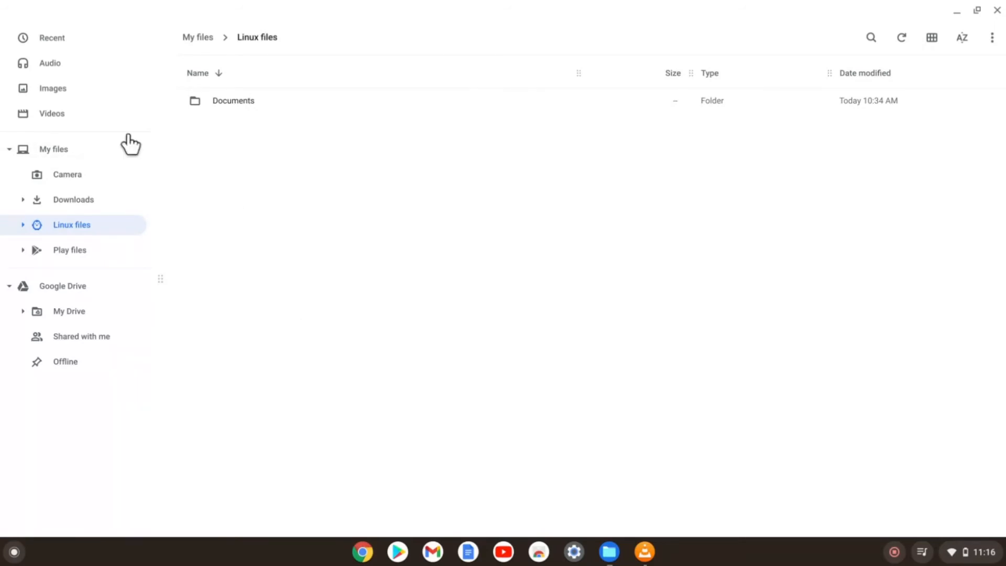
# - Open the Images view and sort by size, largest (1.7 MB IMAG0330.jpg) first
pyautogui.click(52, 88)
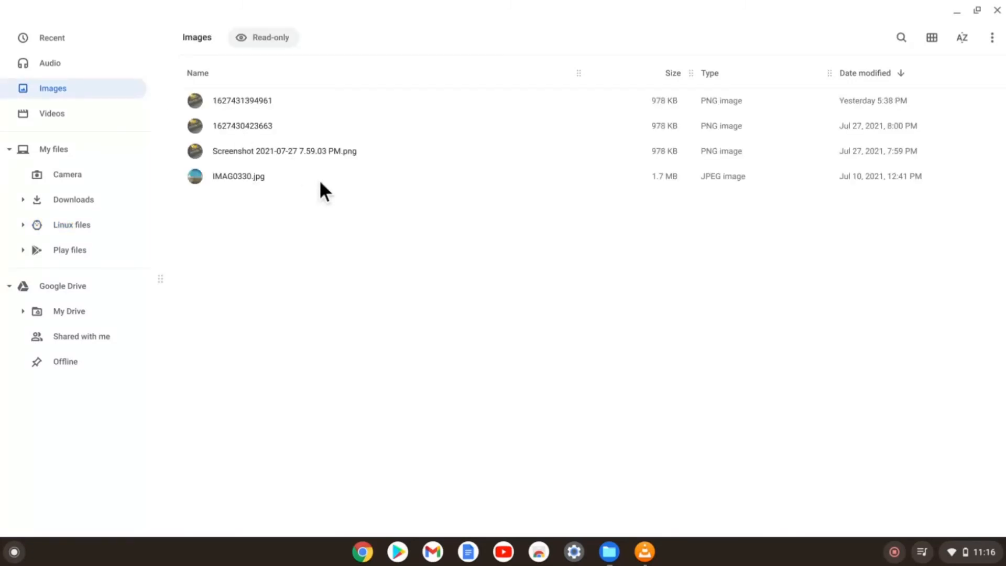
pyautogui.click(672, 73)
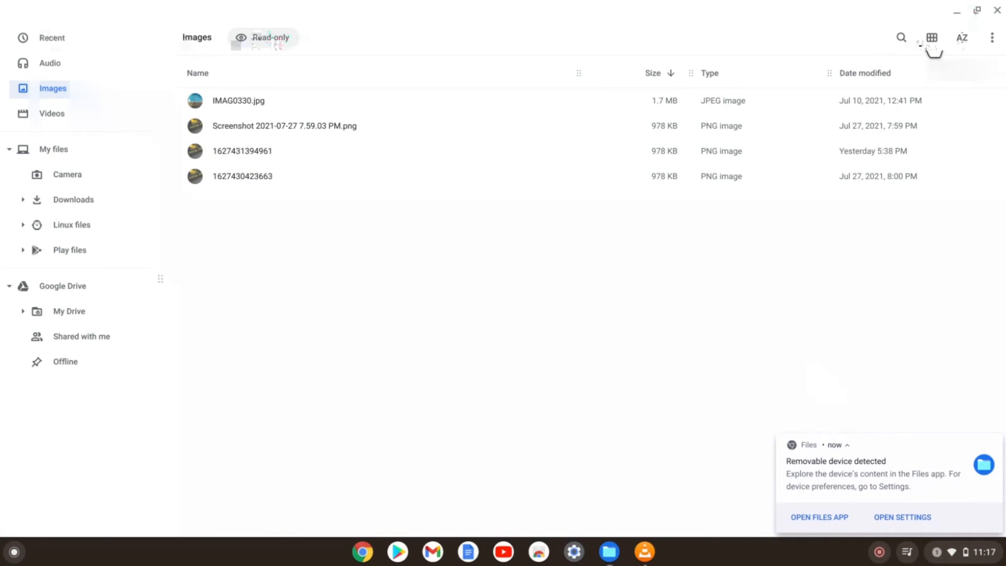